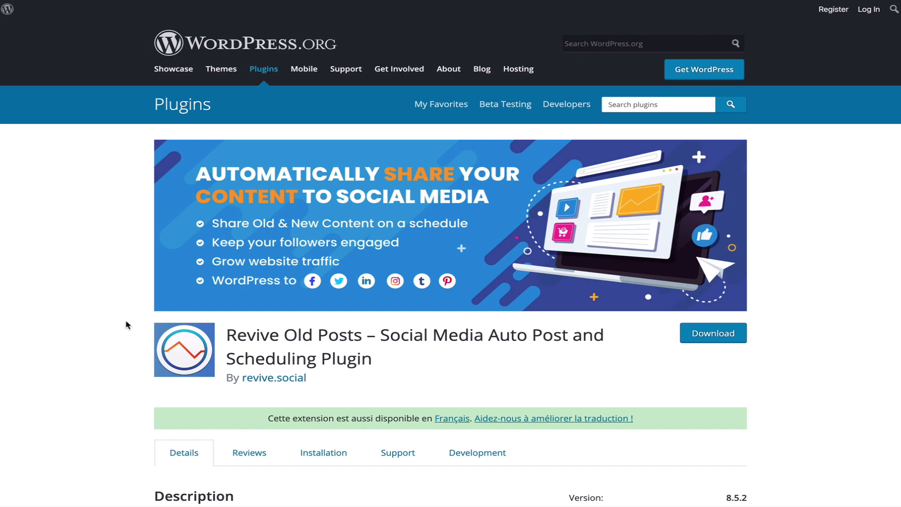
- Scroll through the Revive Old Posts listing page on WordPress.org to review it
scroll(down, 3)
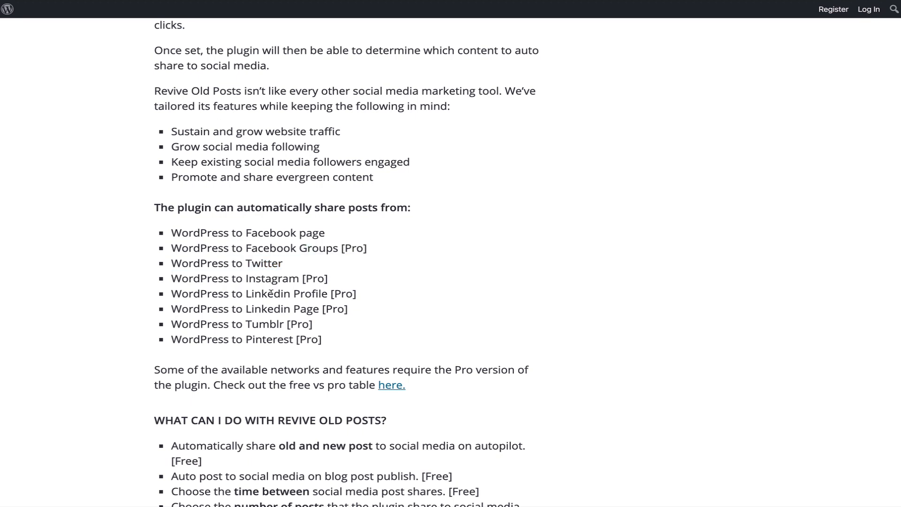
mouse_move(381, 248)
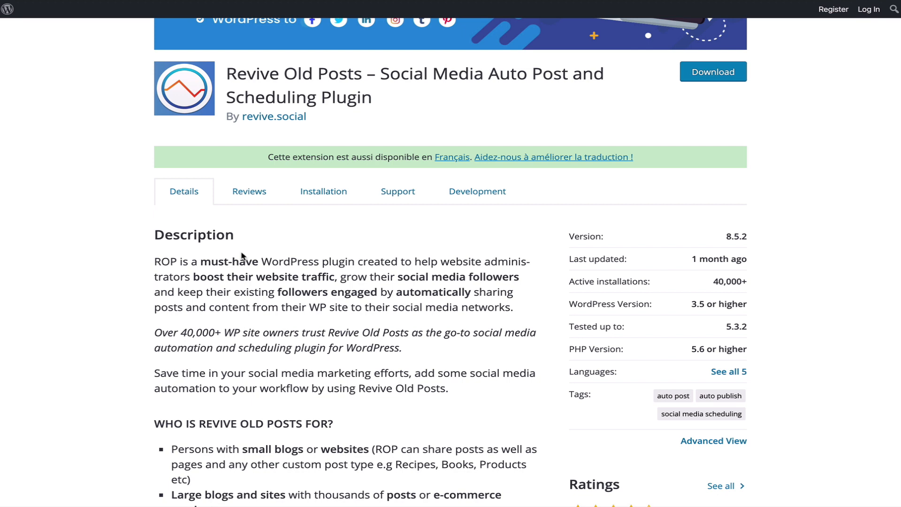
scroll(down, 3)
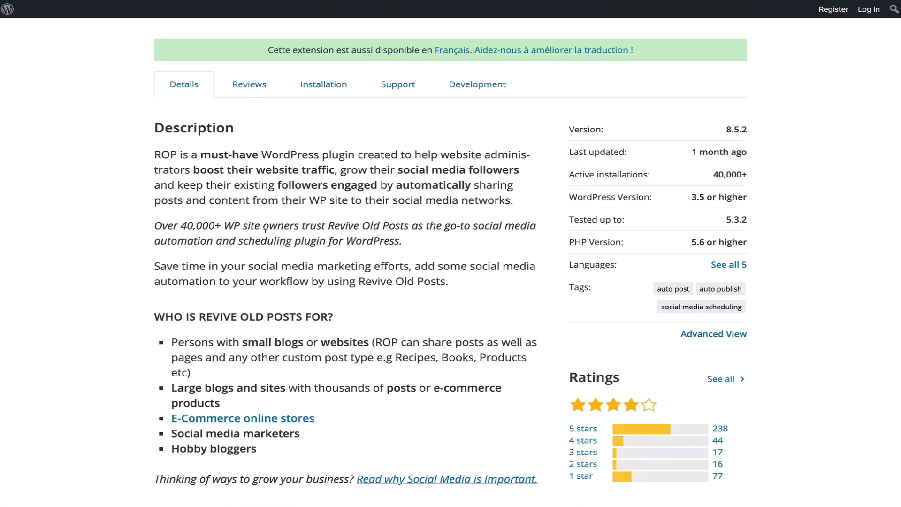
mouse_move(265, 227)
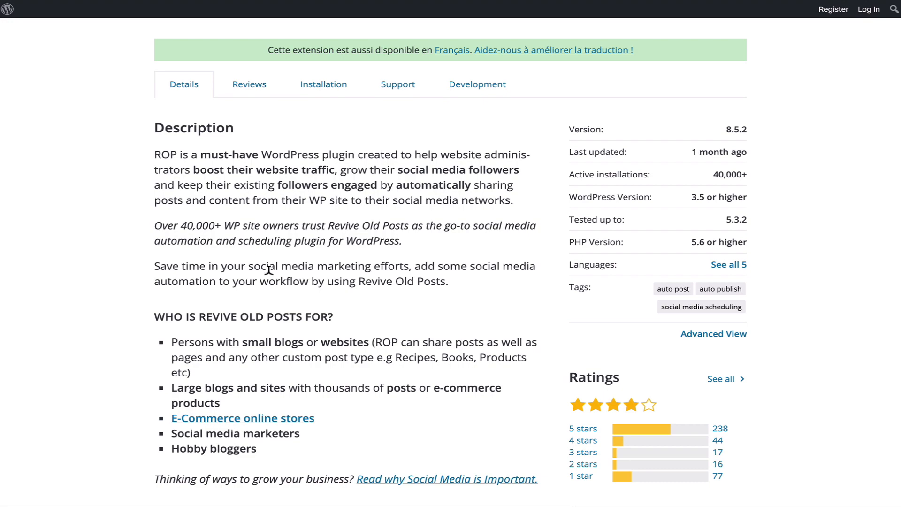
scroll(down, 3)
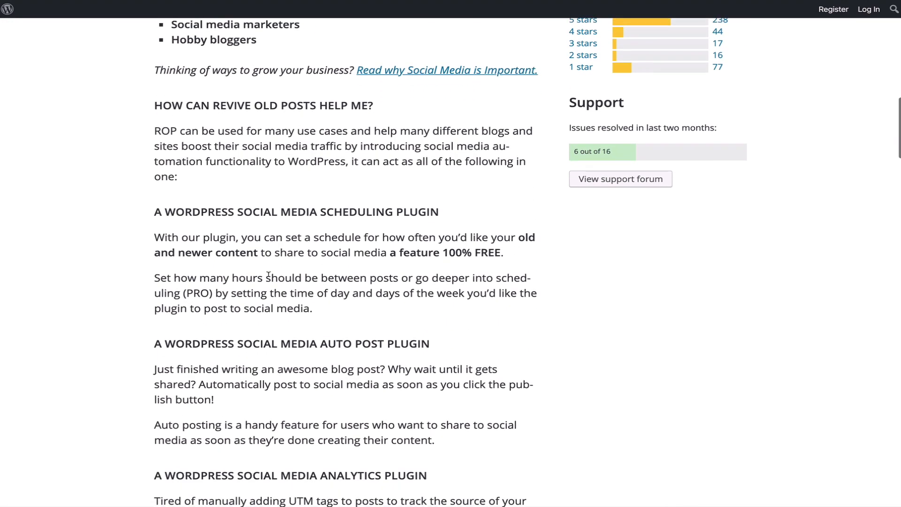
scroll(down, 3)
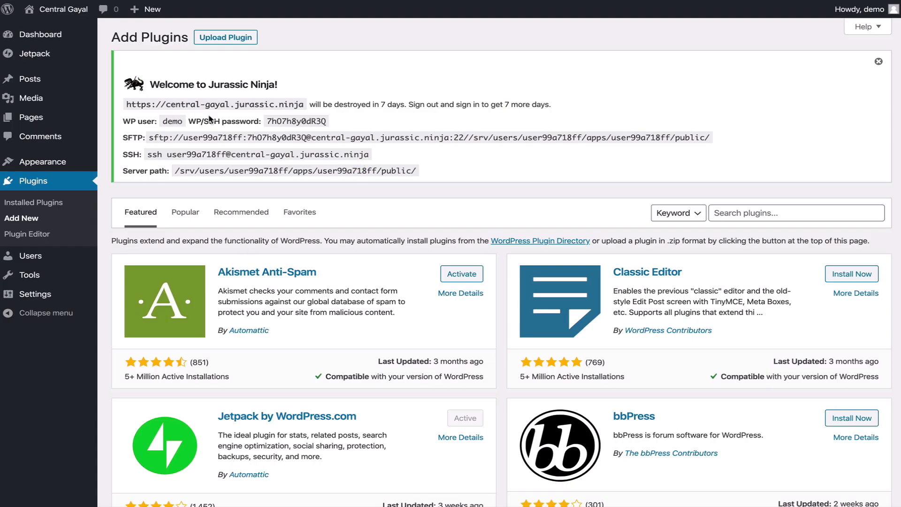
mouse_move(104, 142)
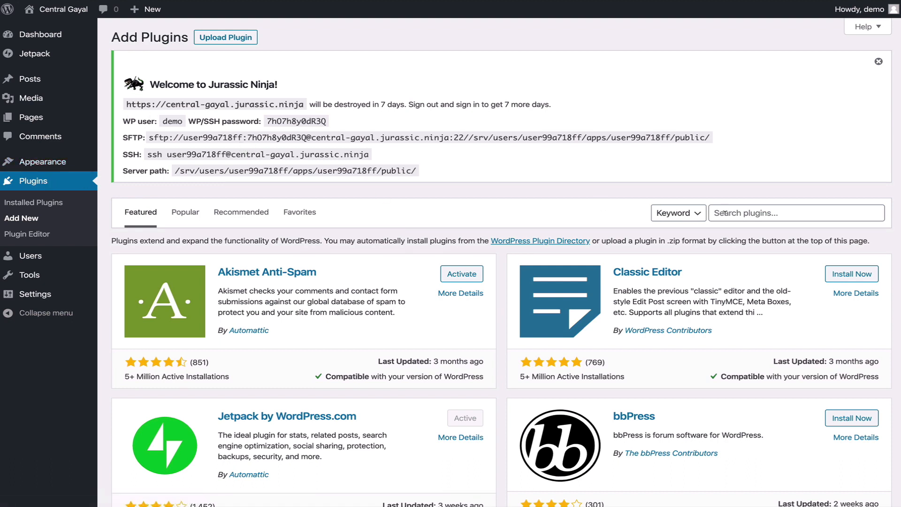
- Search the plugin directory for 'revive old posts' and browse the 14 results
click(797, 213)
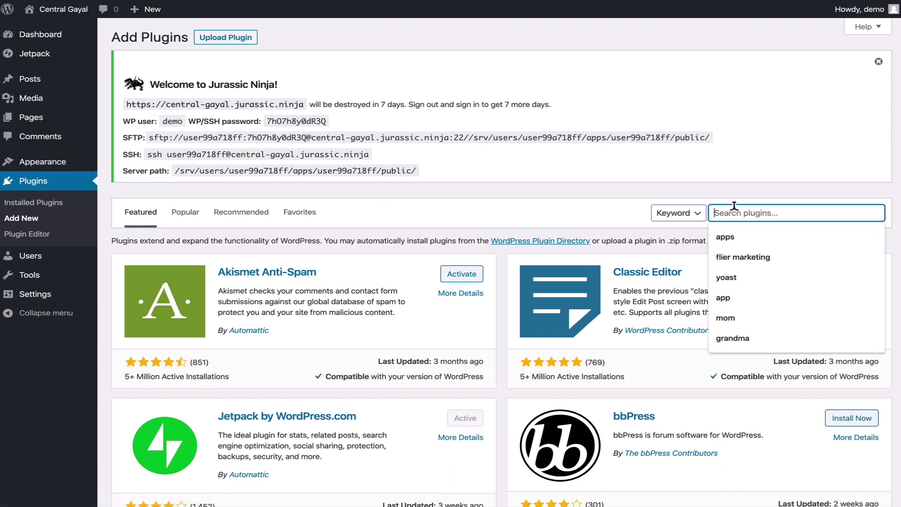
text(revive old posts)
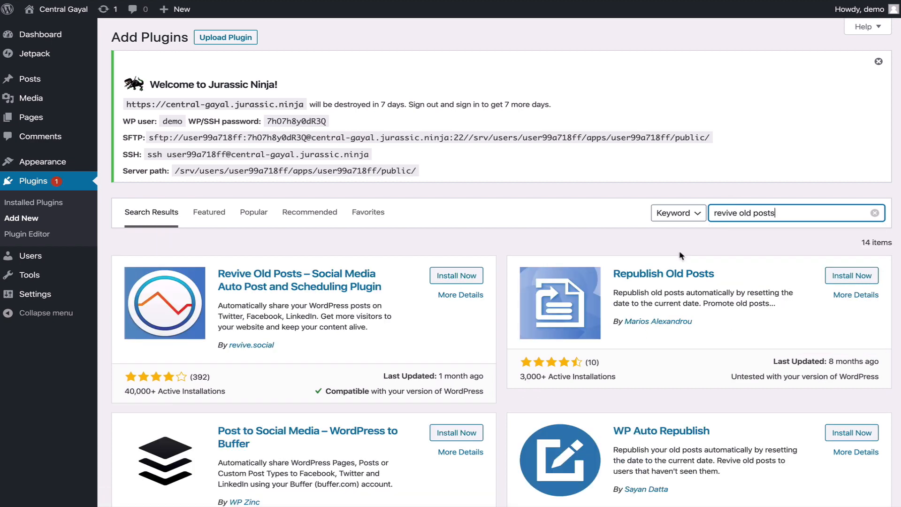
mouse_move(385, 301)
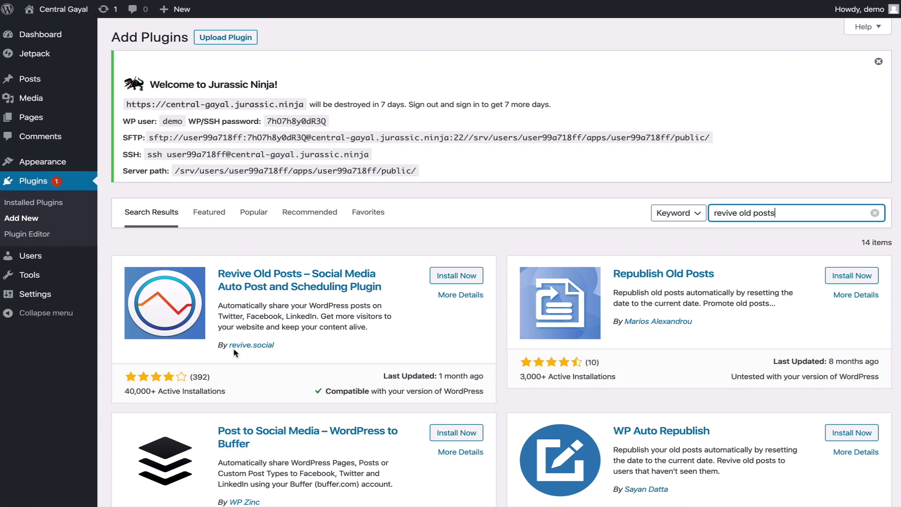
mouse_move(264, 350)
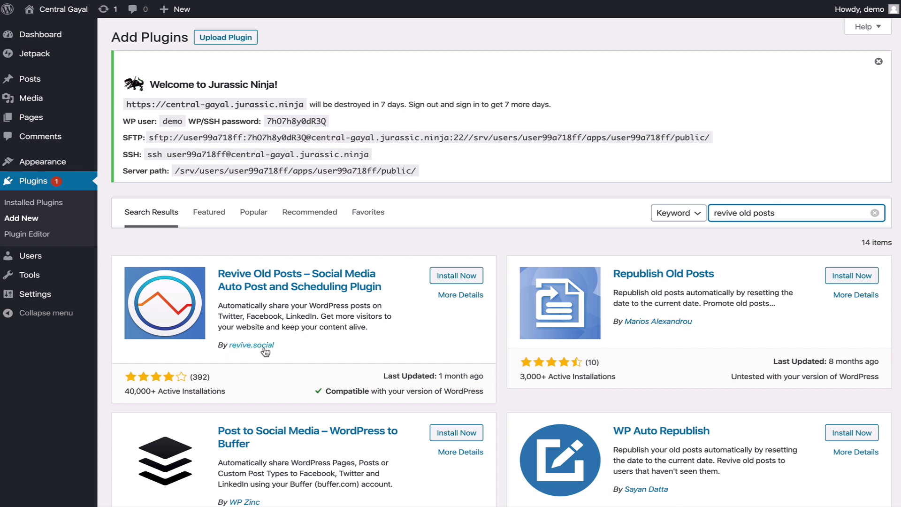
mouse_move(307, 312)
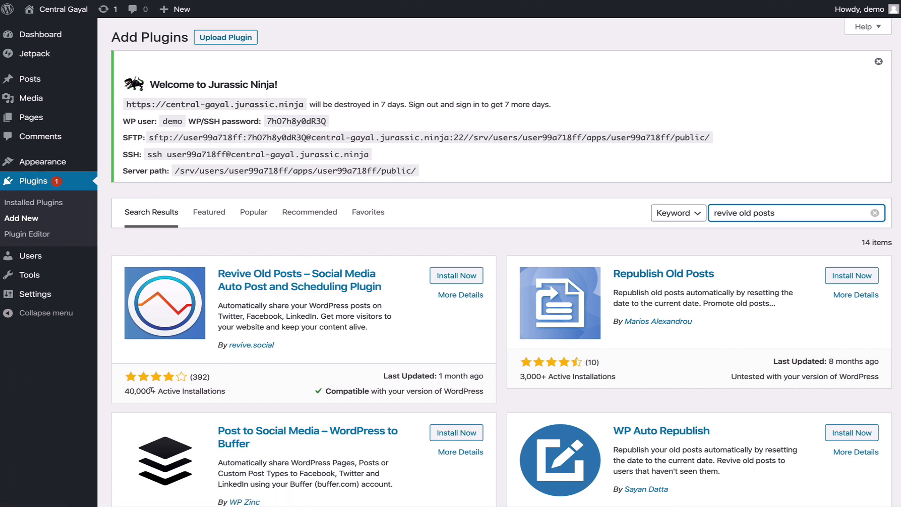
scroll(down, 3)
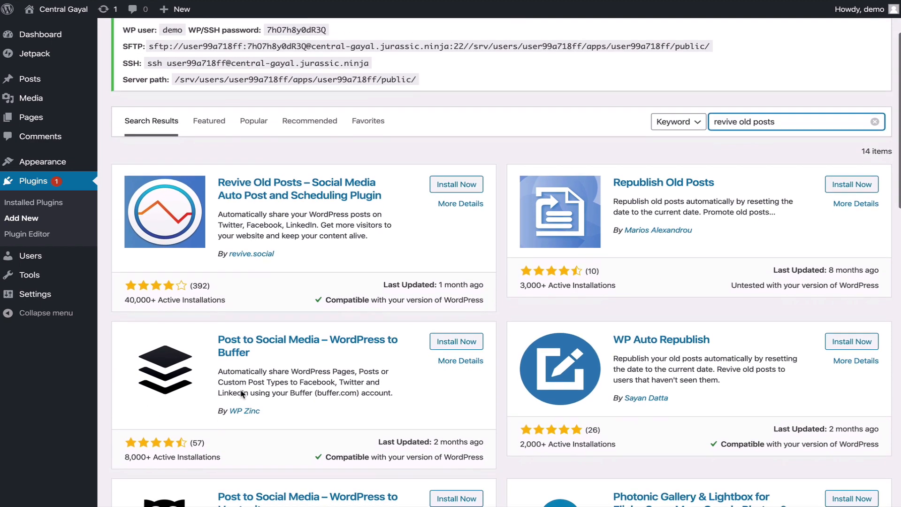
scroll(down, 3)
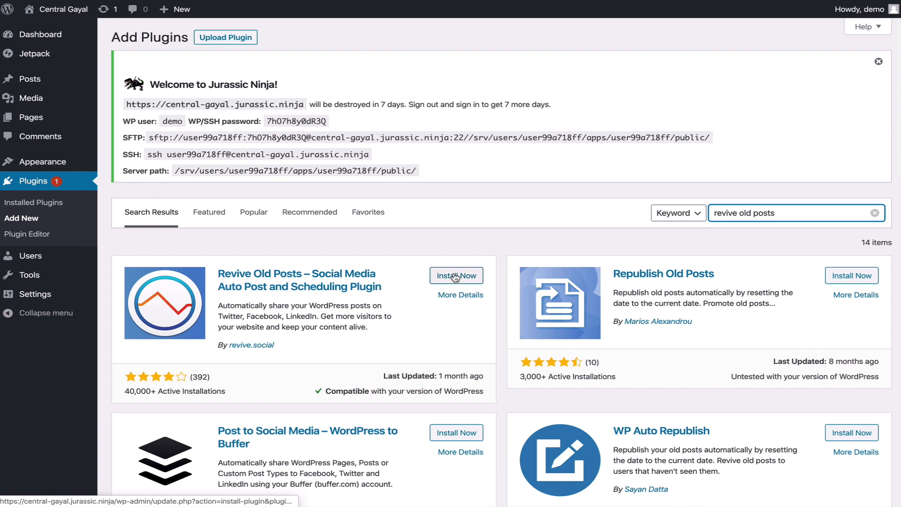
- Install and activate the Revive Old Posts plugin from the search results
click(456, 275)
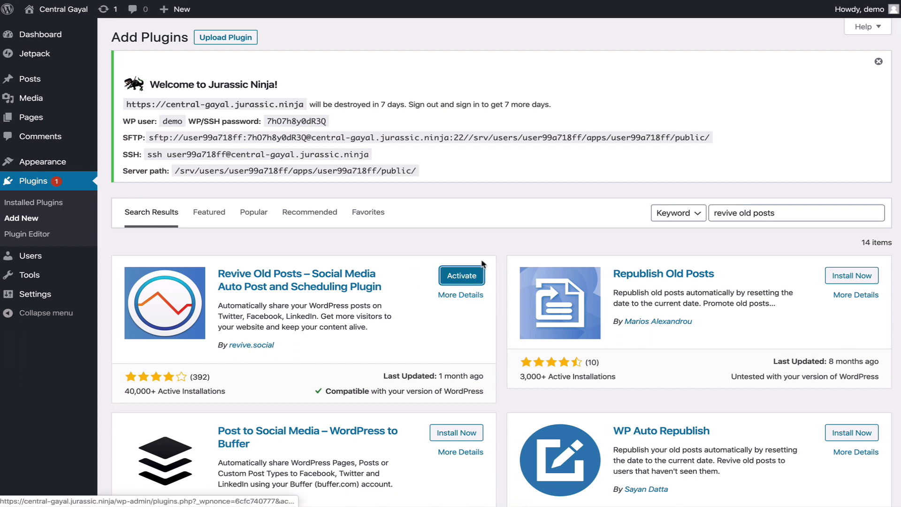
click(461, 275)
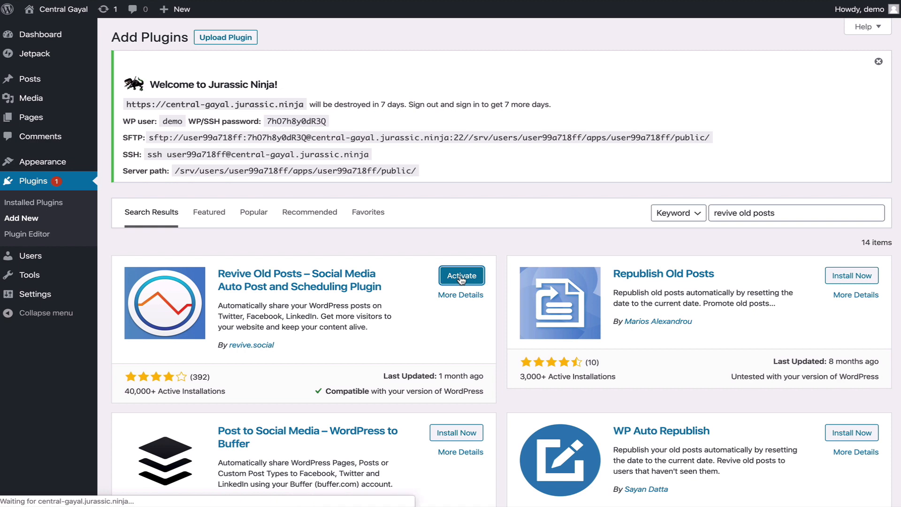
click(461, 275)
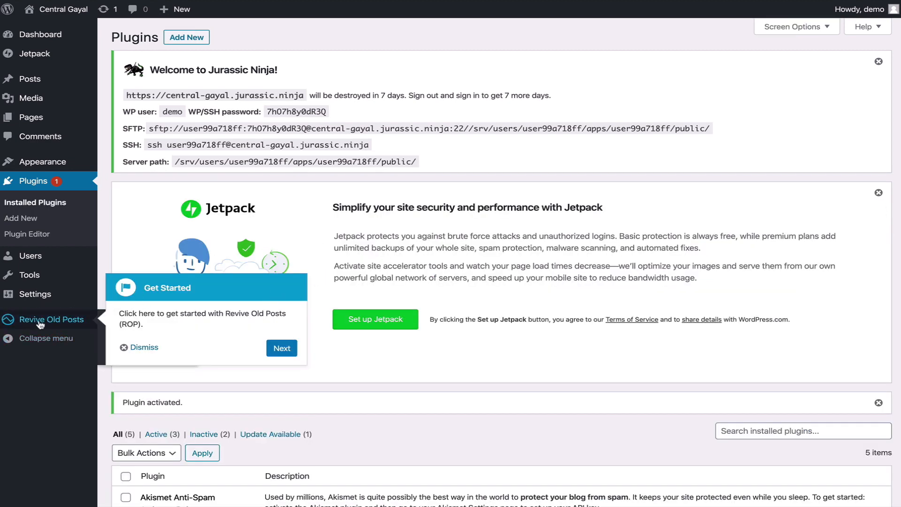
mouse_move(50, 319)
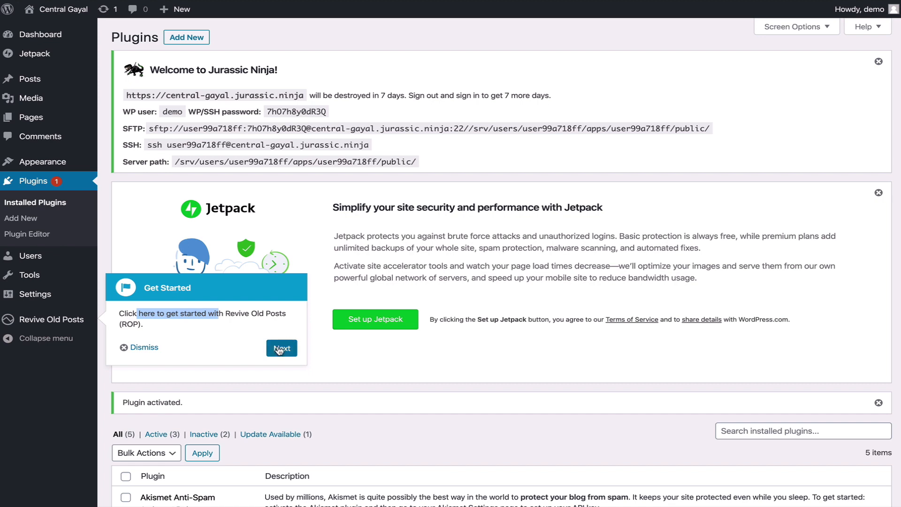
- Enter the Revive Old Posts dashboard and dismiss the Accounts Area onboarding tip
click(282, 347)
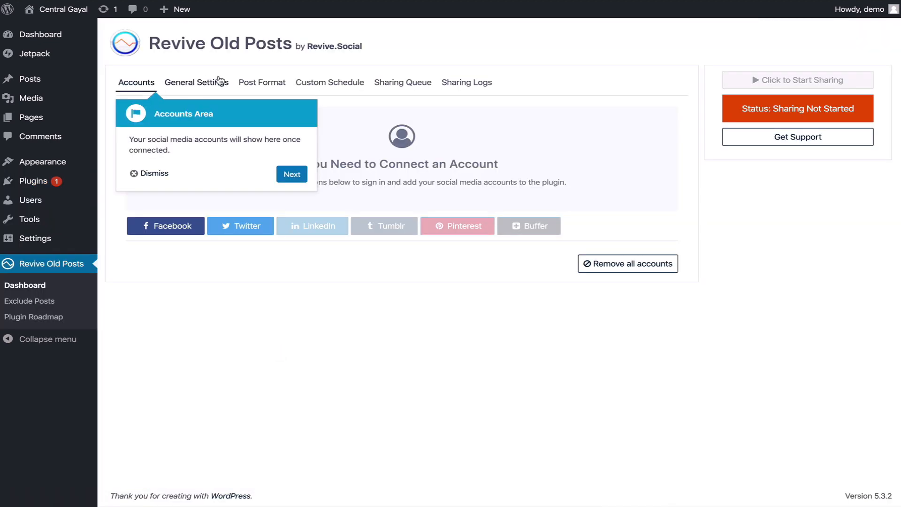
mouse_move(186, 88)
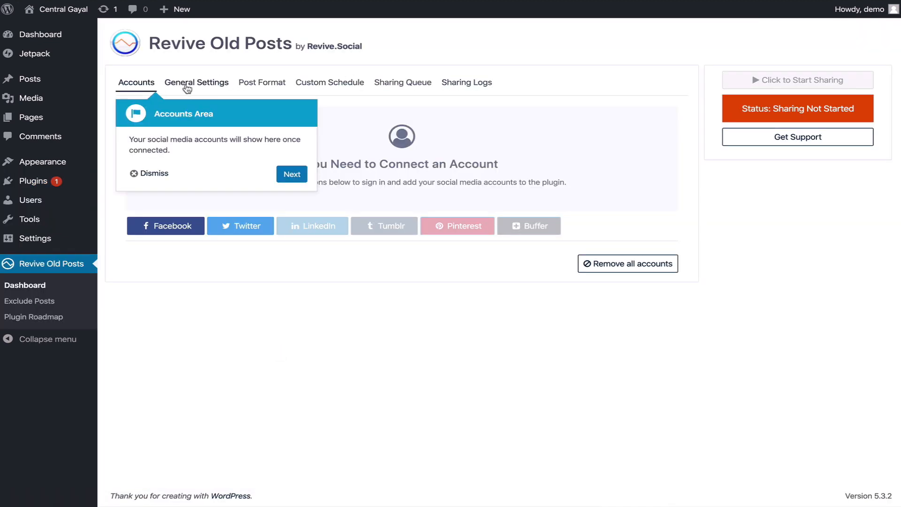
click(292, 174)
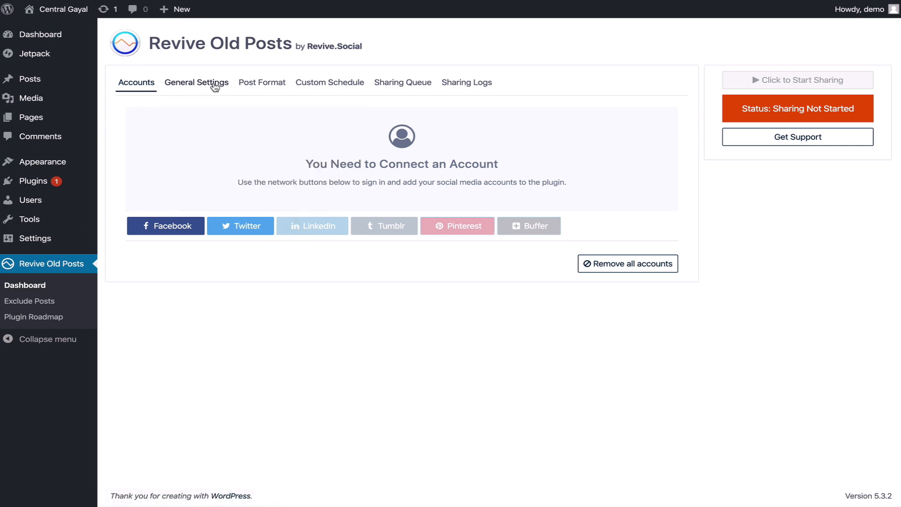
mouse_move(240, 225)
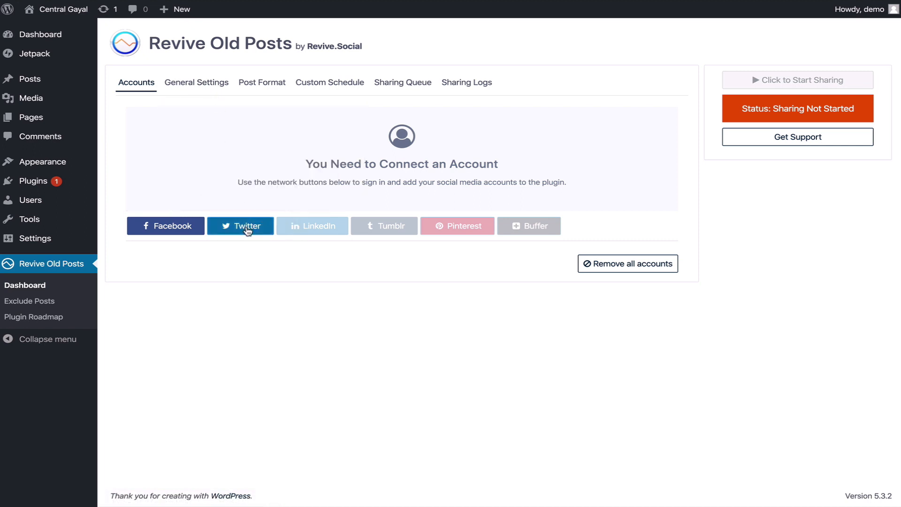
click(240, 226)
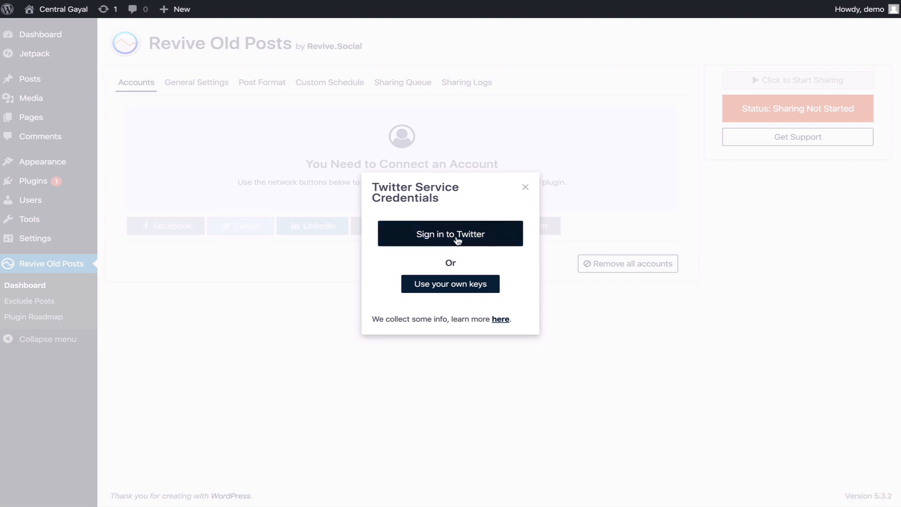
click(450, 233)
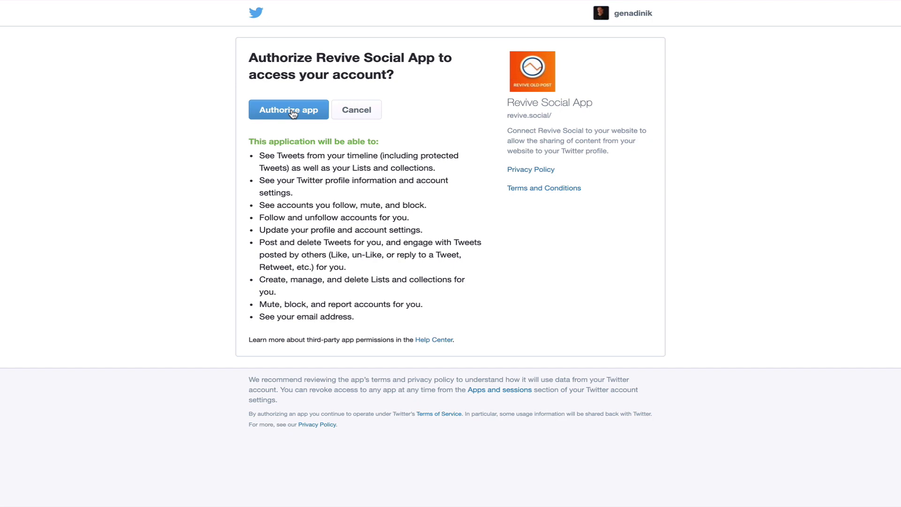
click(288, 110)
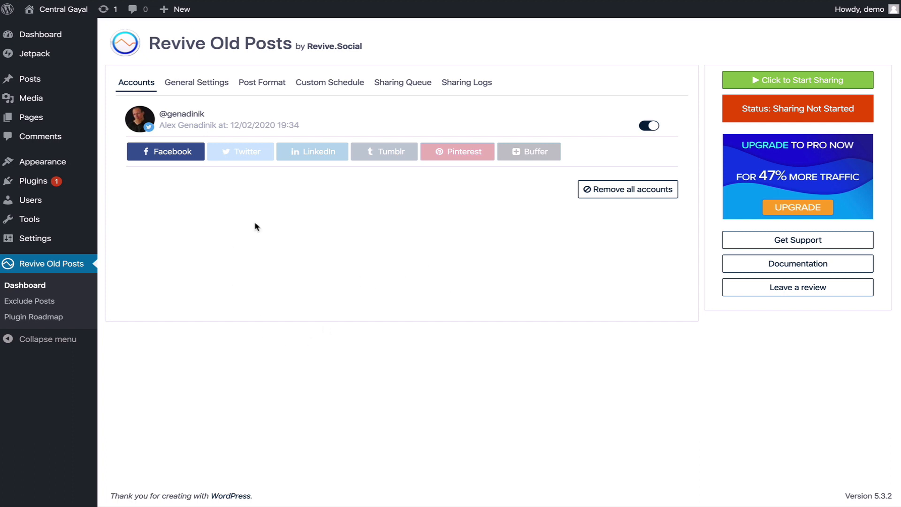
mouse_move(128, 211)
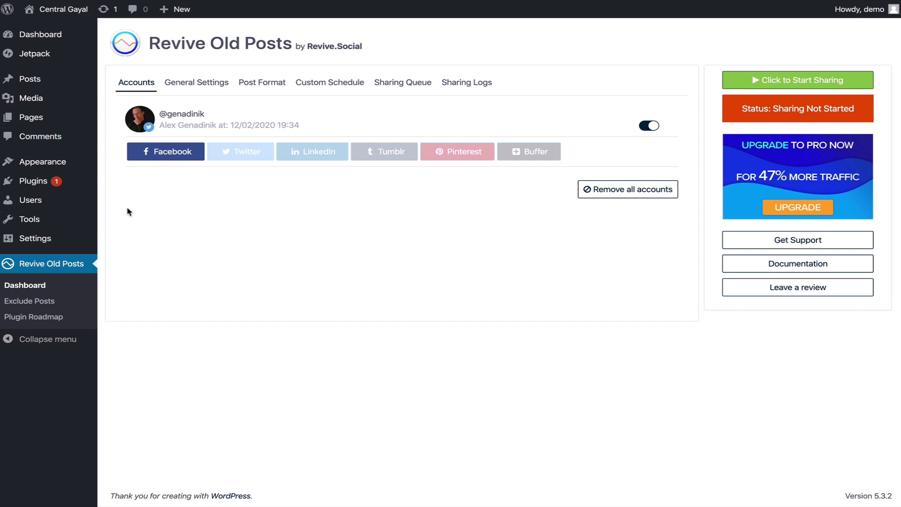
mouse_move(148, 195)
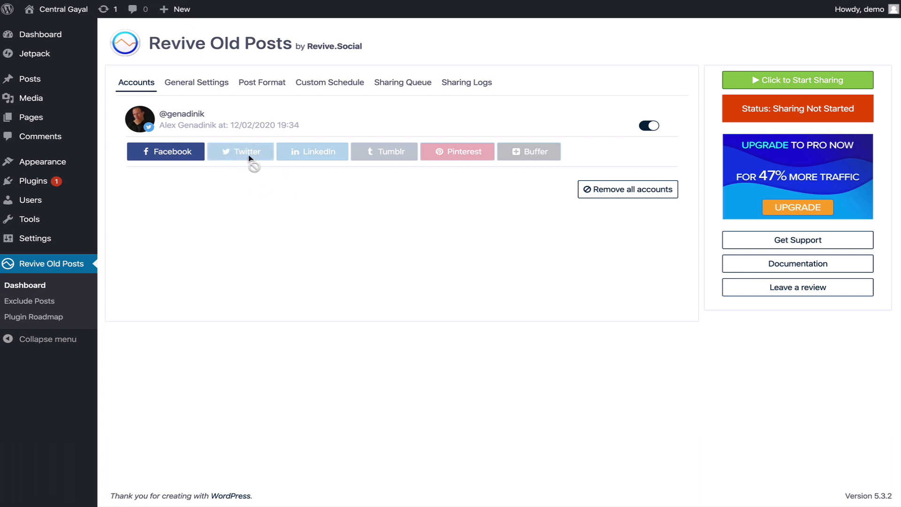
mouse_move(241, 157)
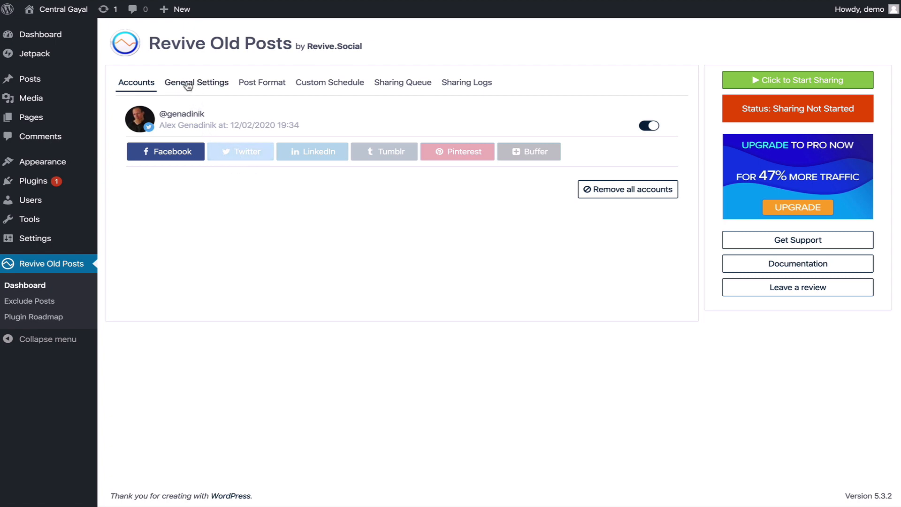
- Set the minimum post age to 0 days in General Settings
click(196, 83)
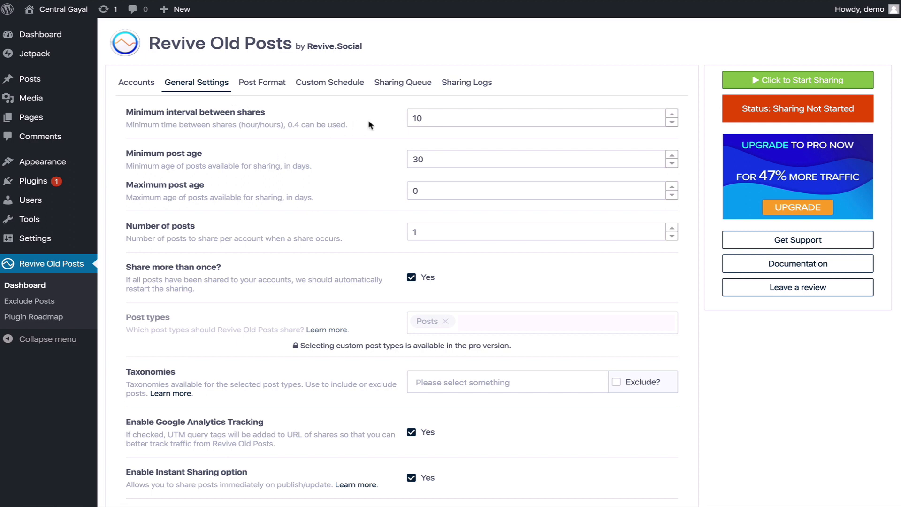
click(541, 118)
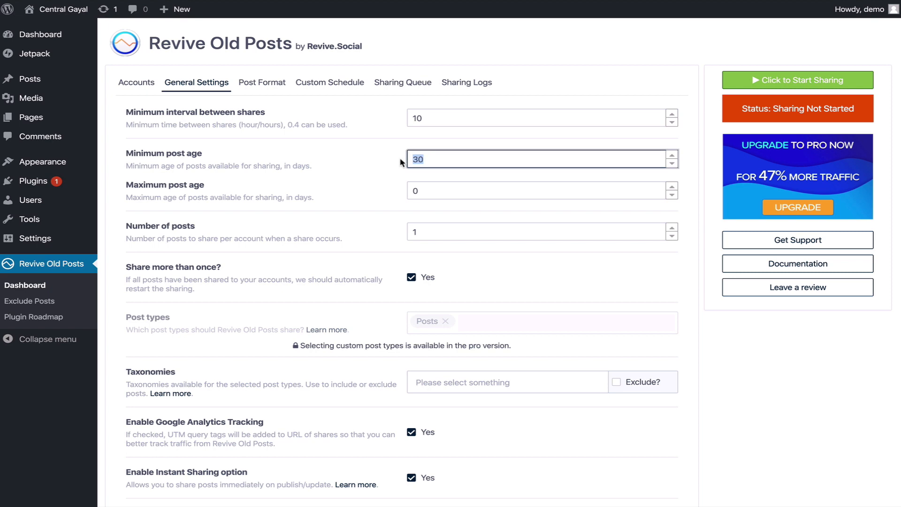
text(0)
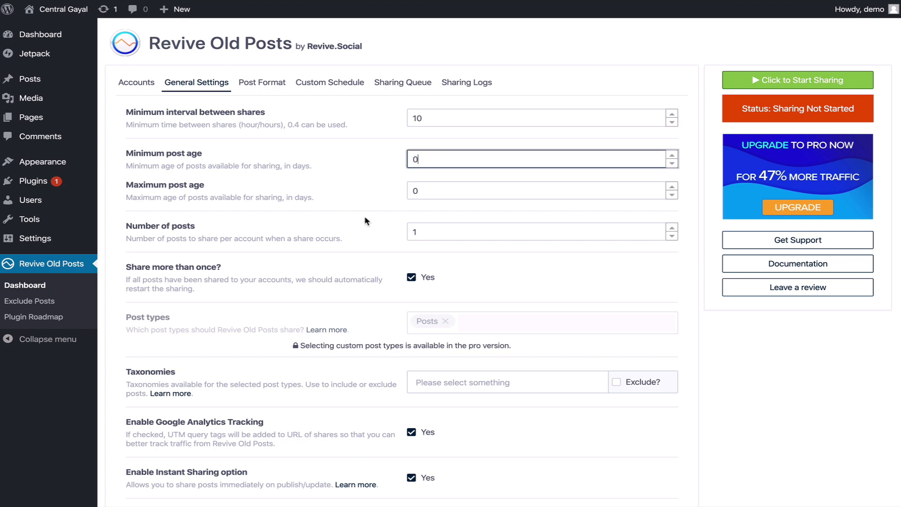
scroll(down, 3)
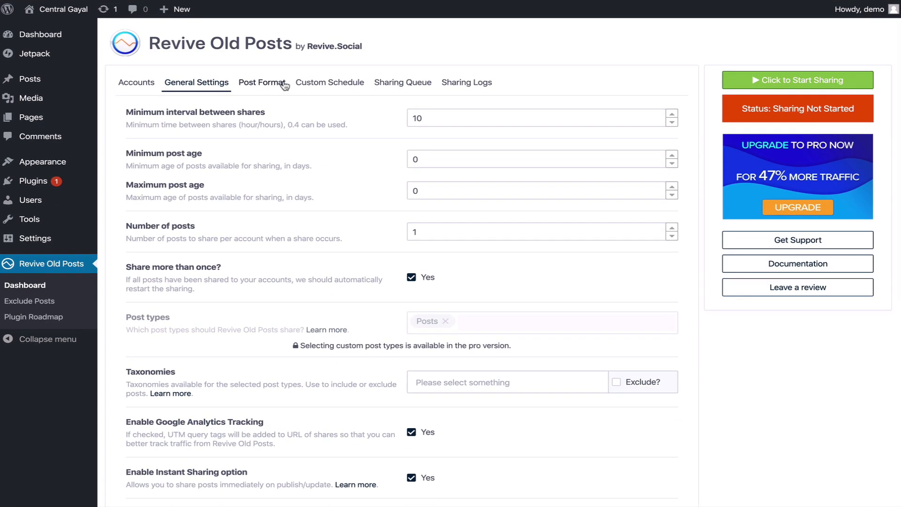
- Review the Custom Schedule options and the Sharing Queue, which shows sharing not started
click(330, 82)
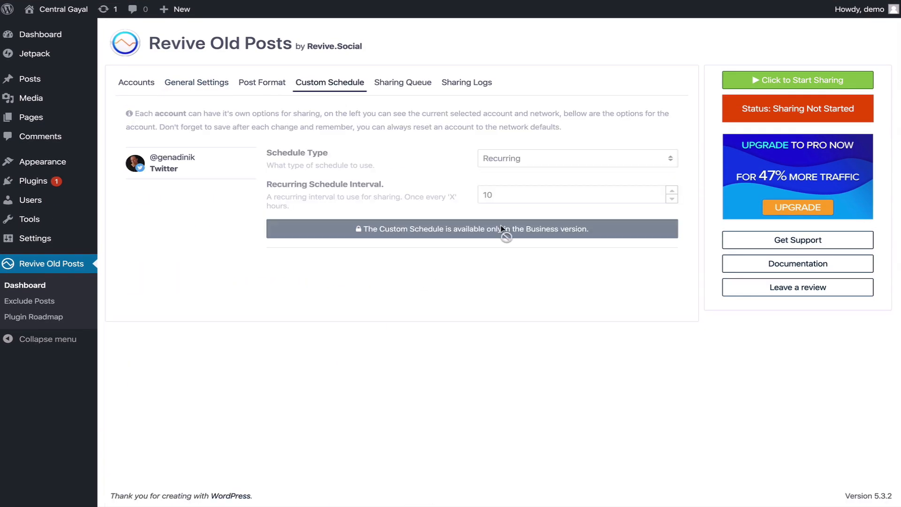
mouse_move(441, 110)
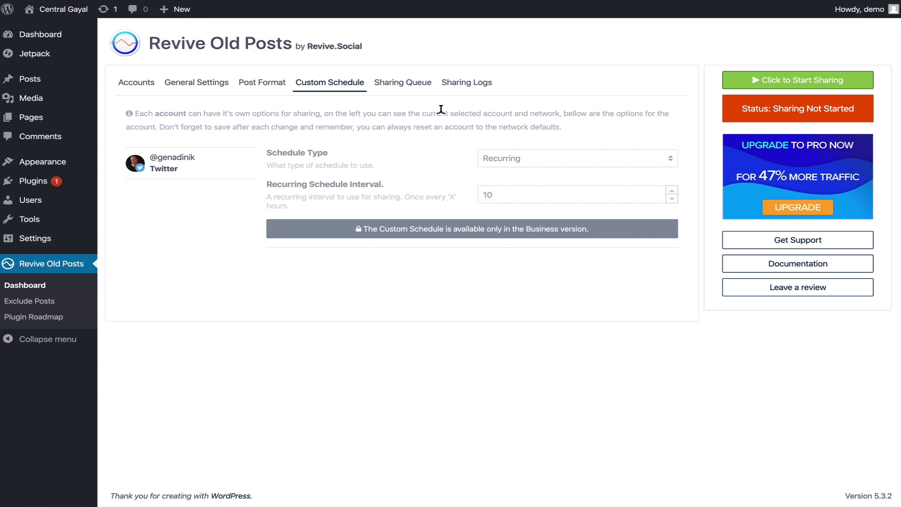
click(403, 83)
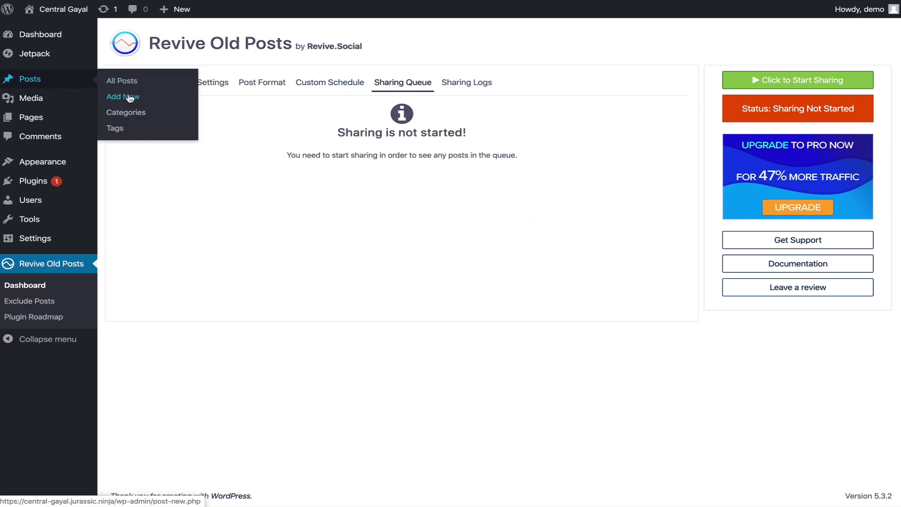
- Create a new post with 'test' as both title and body
click(122, 97)
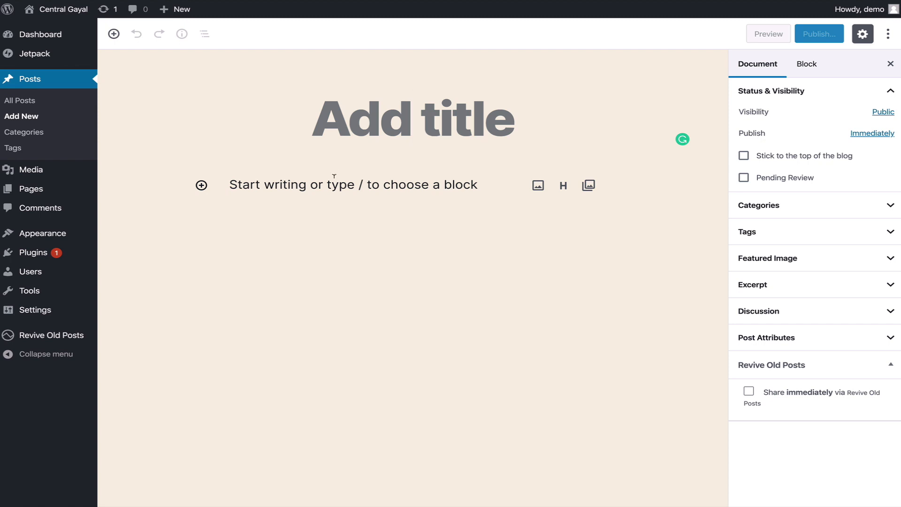
text(test)
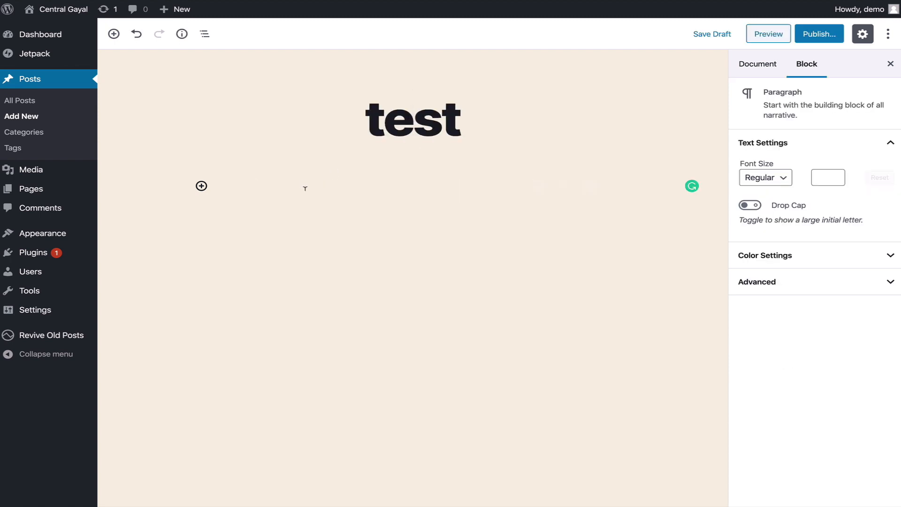
text(test)
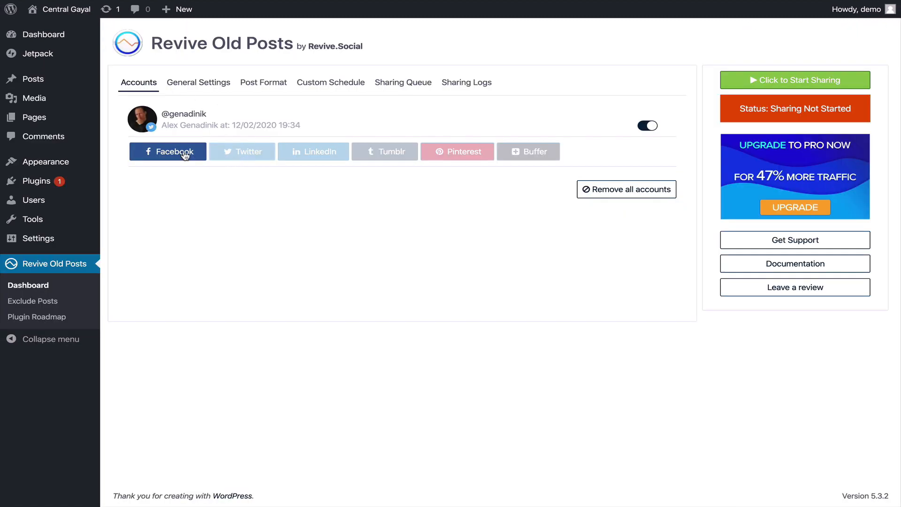
- Sign in to Facebook and continue as the logged-in user to connect it
click(167, 151)
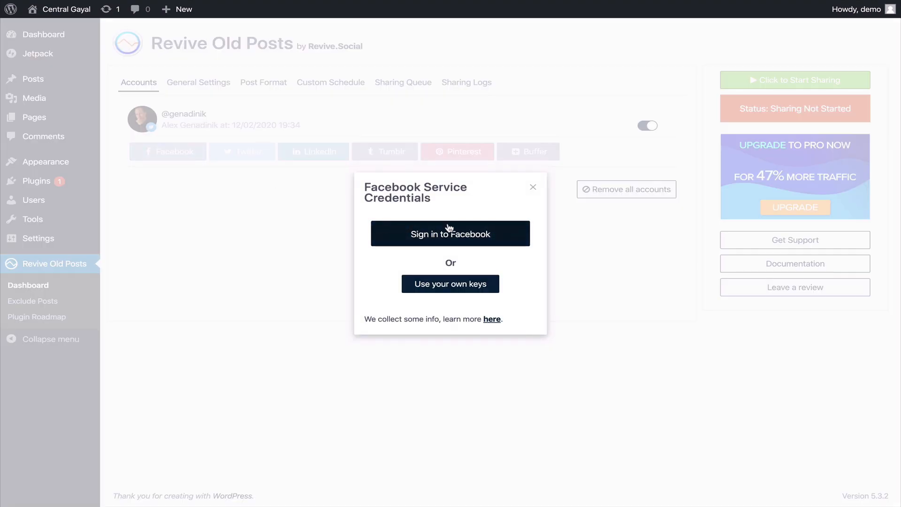
click(450, 234)
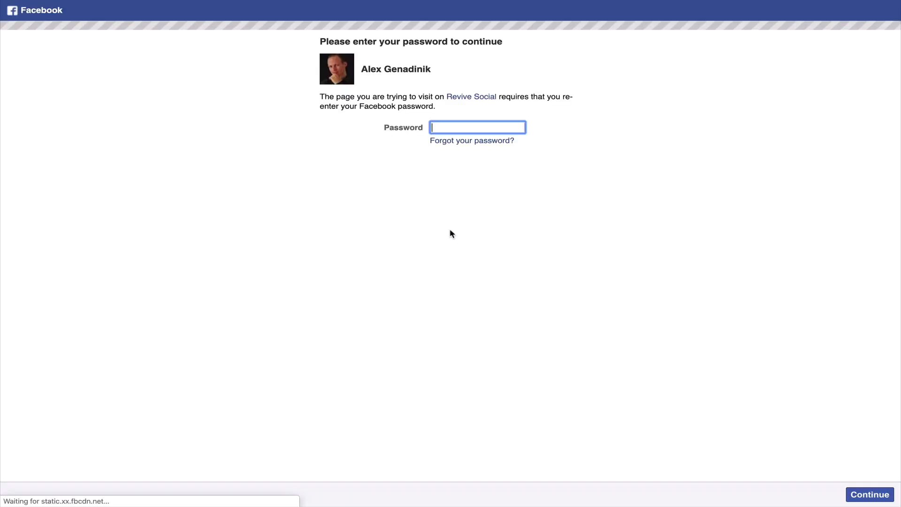
click(869, 494)
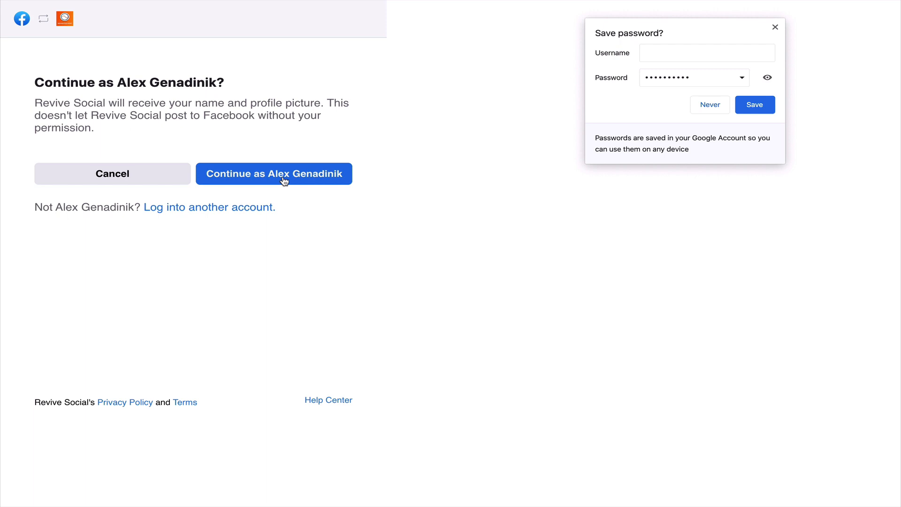
click(273, 173)
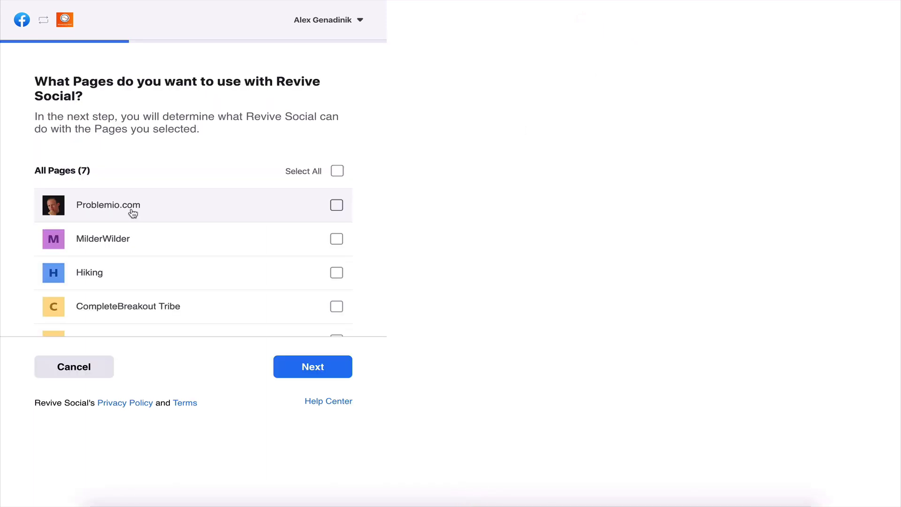
- Select the Problemio.com page and confirm linking it to Revive Old Posts
click(336, 205)
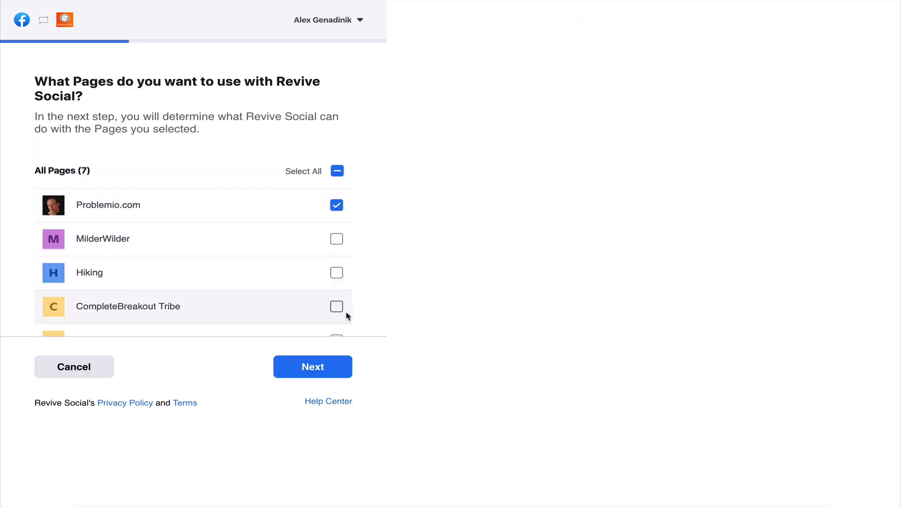
click(311, 367)
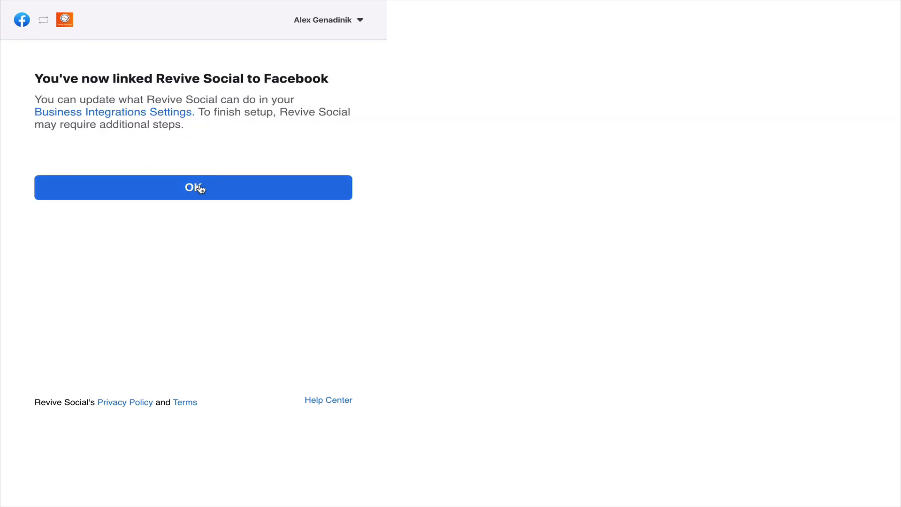
click(194, 188)
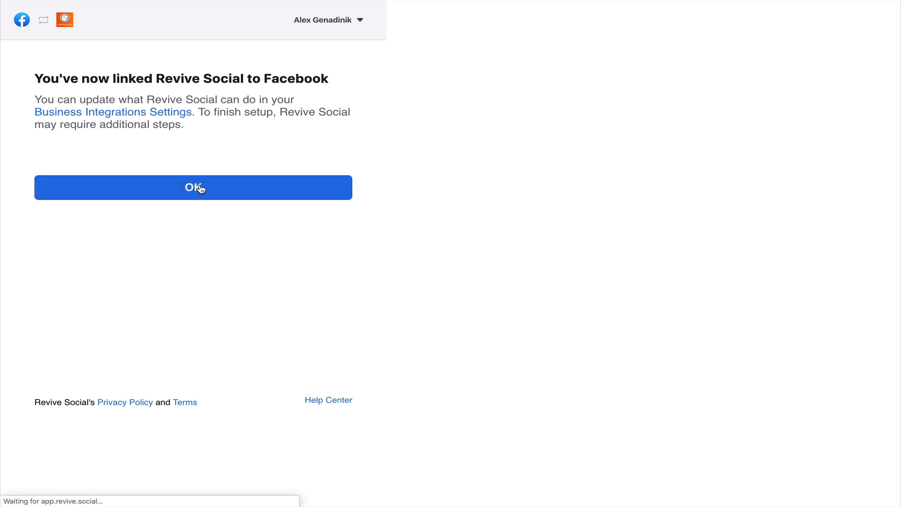
click(193, 188)
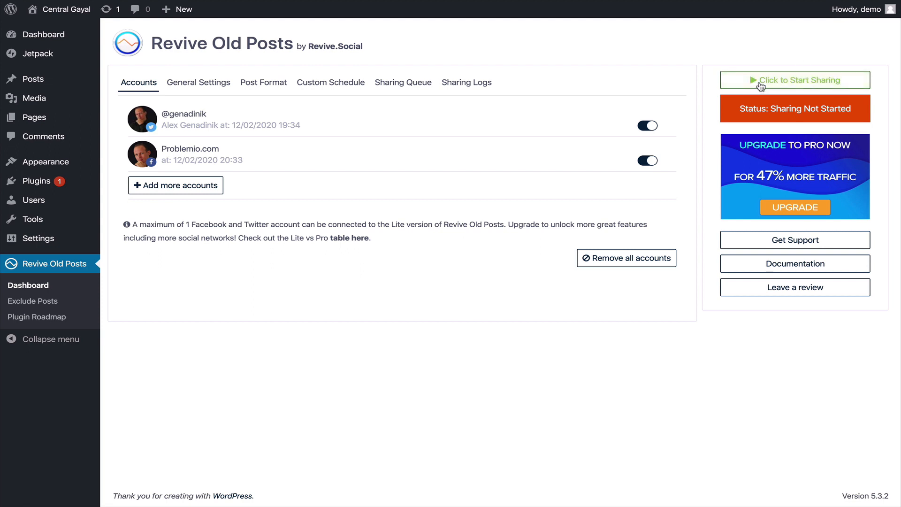
mouse_move(792, 87)
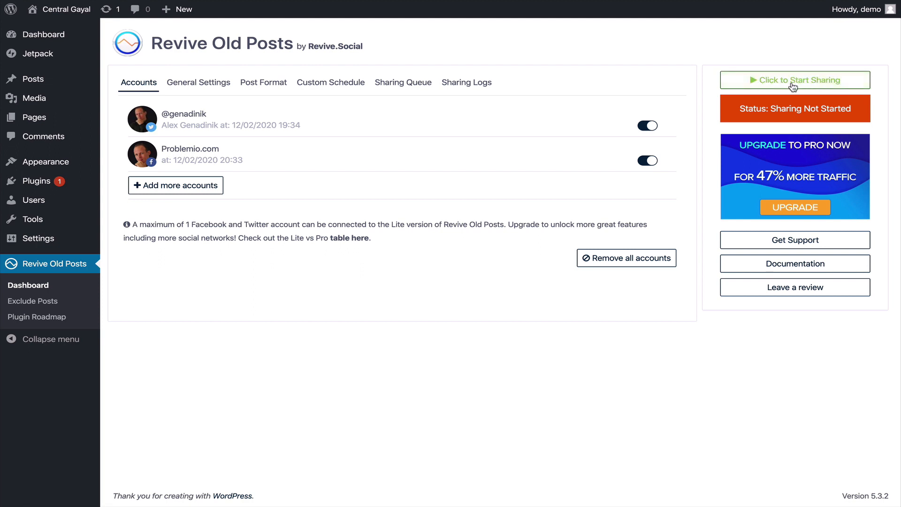
- Start sharing to both connected accounts and switch to the Problemio.com Facebook page
click(794, 80)
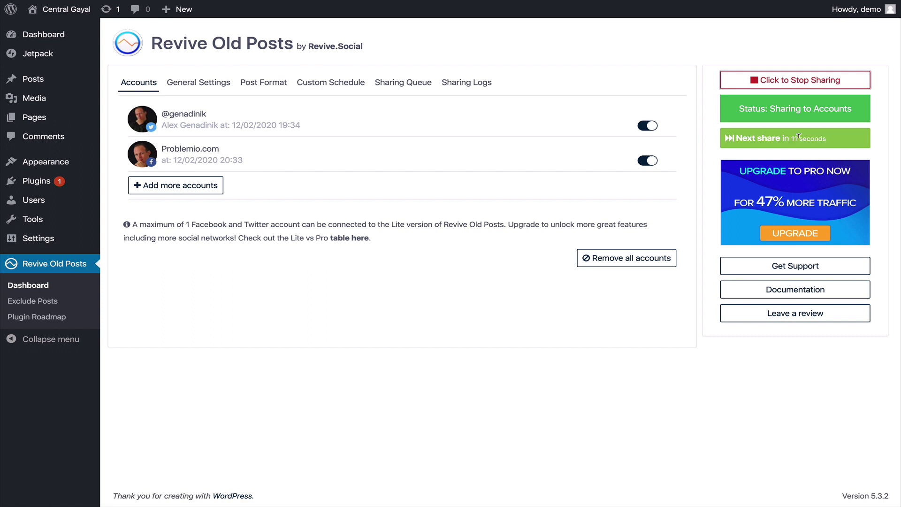
click(403, 82)
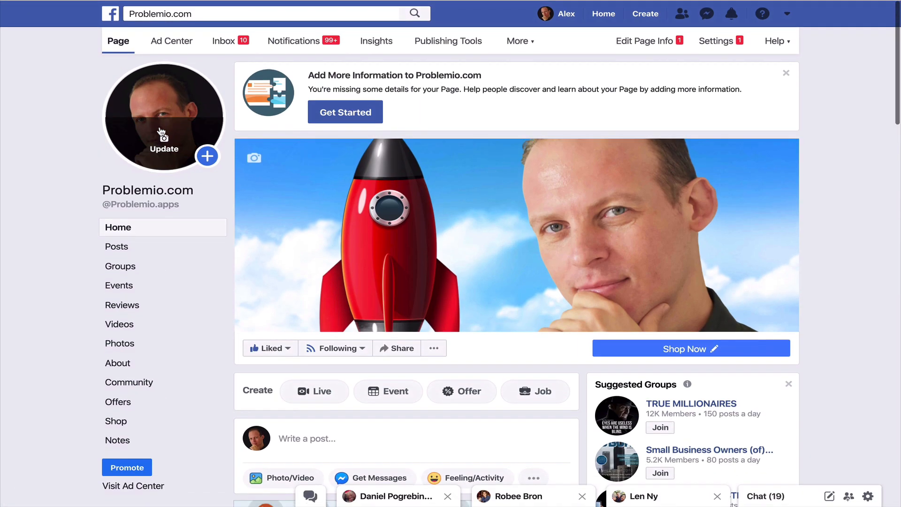
- Scroll the Problemio.com Facebook page to find the shared test post
scroll(down, 3)
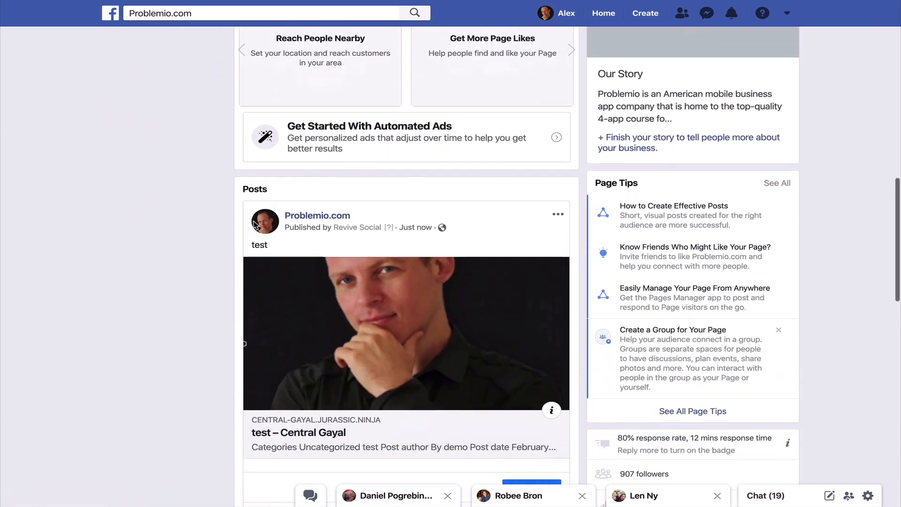
scroll(down, 3)
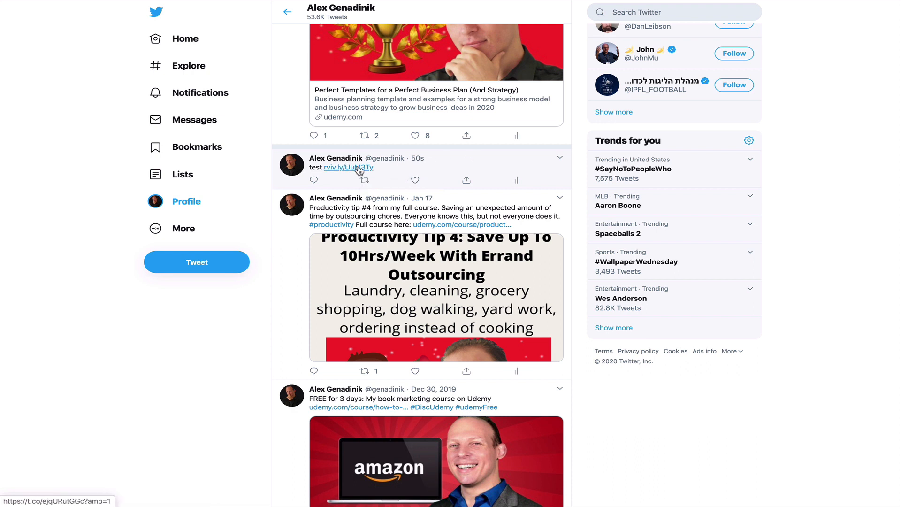
mouse_move(556, 158)
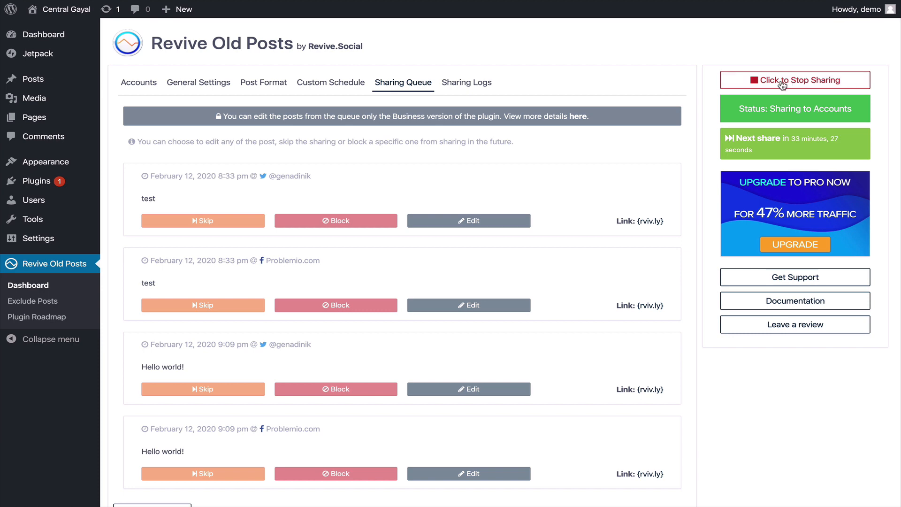
- Stop Revive Old Posts sharing and go to its General Settings
click(795, 80)
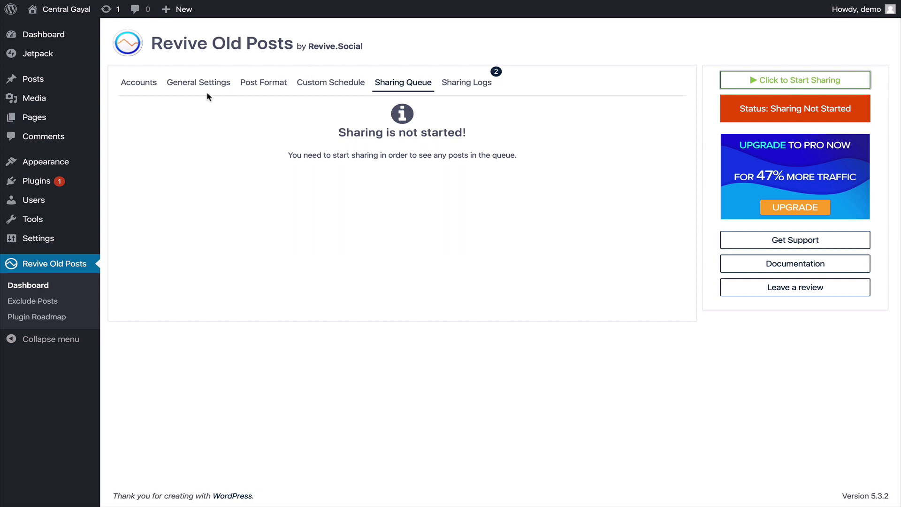
click(198, 82)
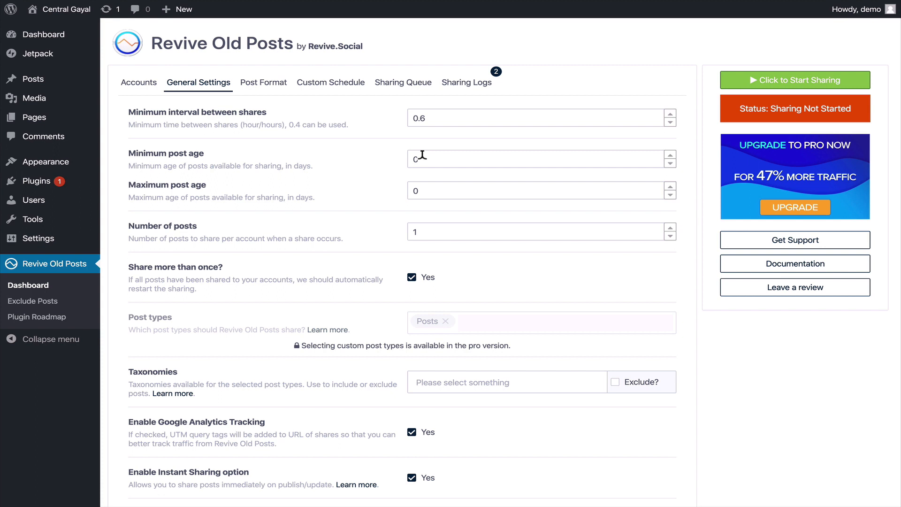
- Re-enter 0 as the Minimum post age in General Settings
text(0)
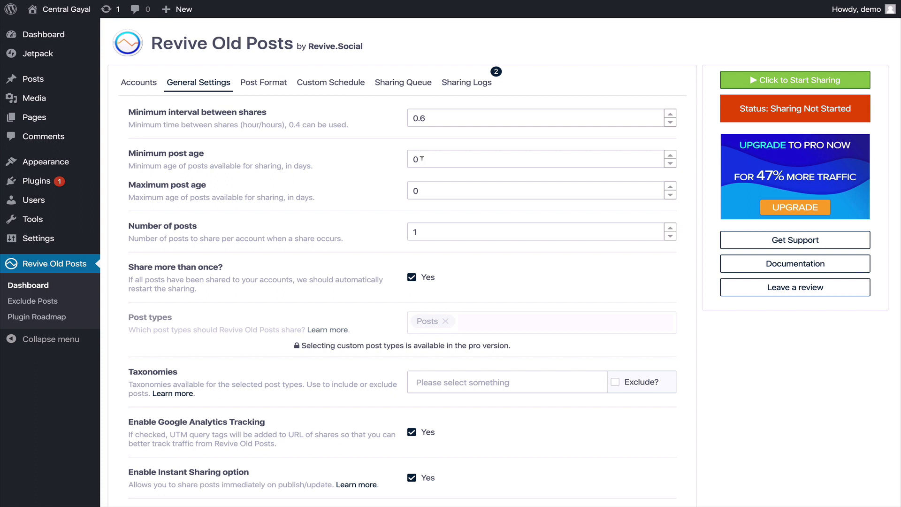